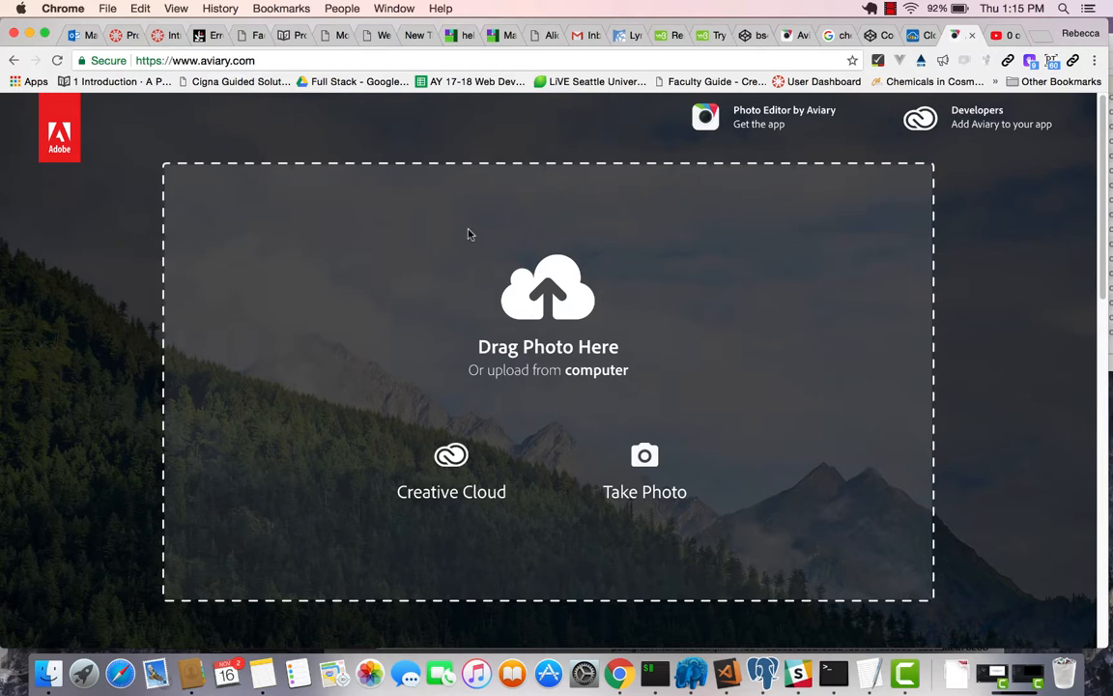
mouse_move(489, 238)
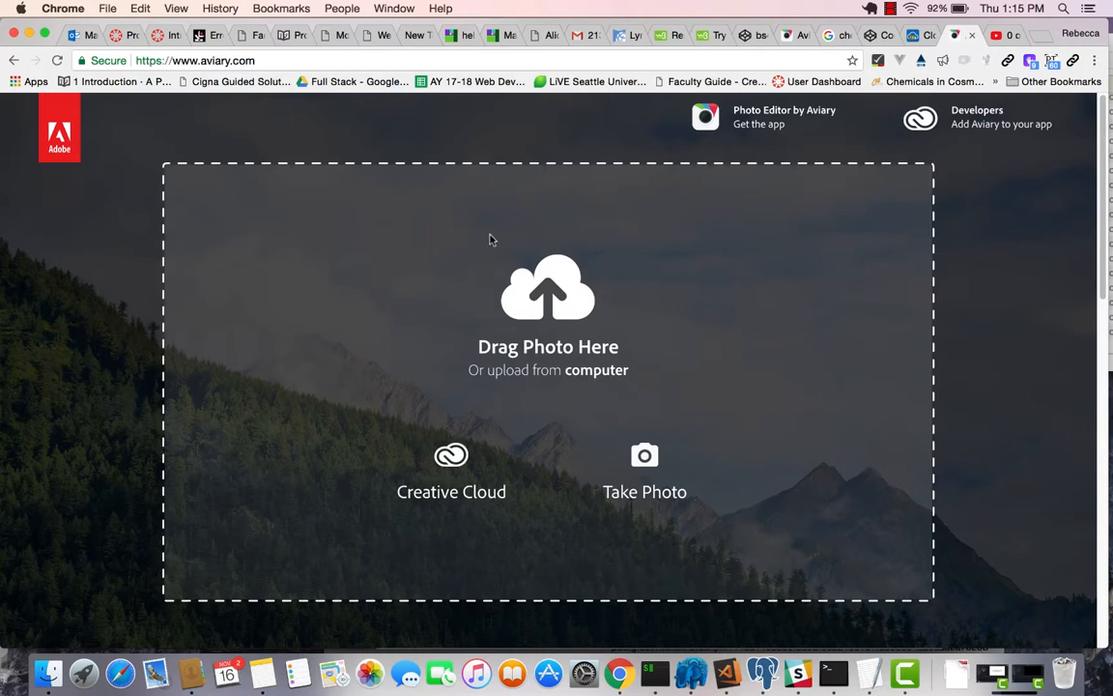
mouse_move(552, 307)
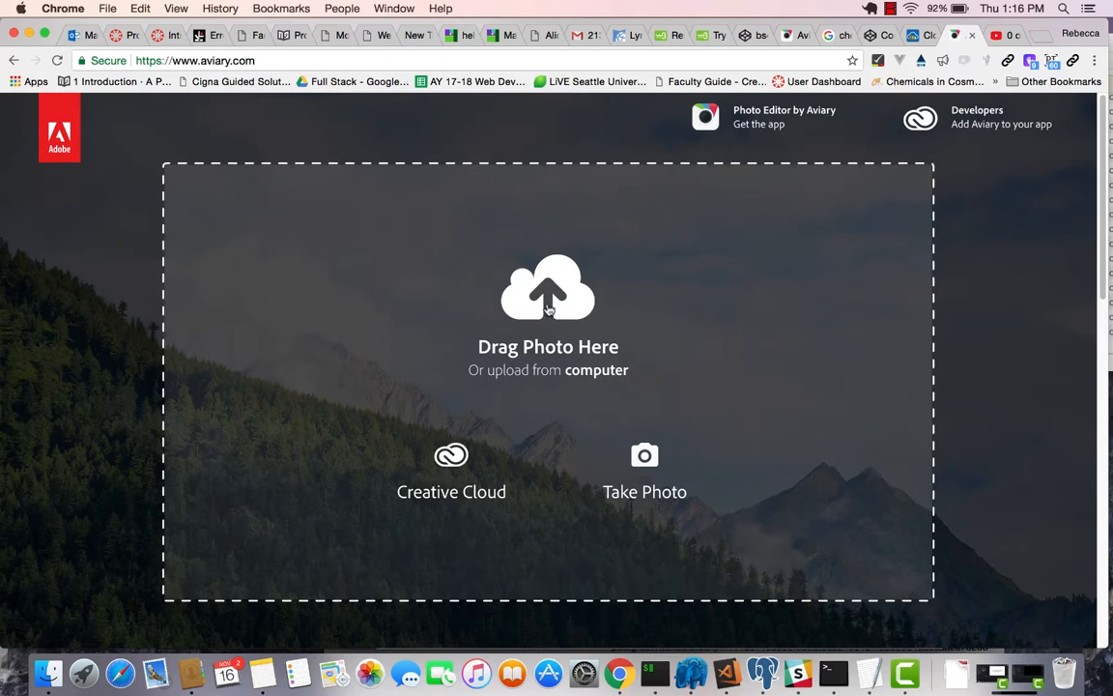
Step: Choose cherry_blossom.jpg from the Downloads folder as the photo to upload
left_click(596, 370)
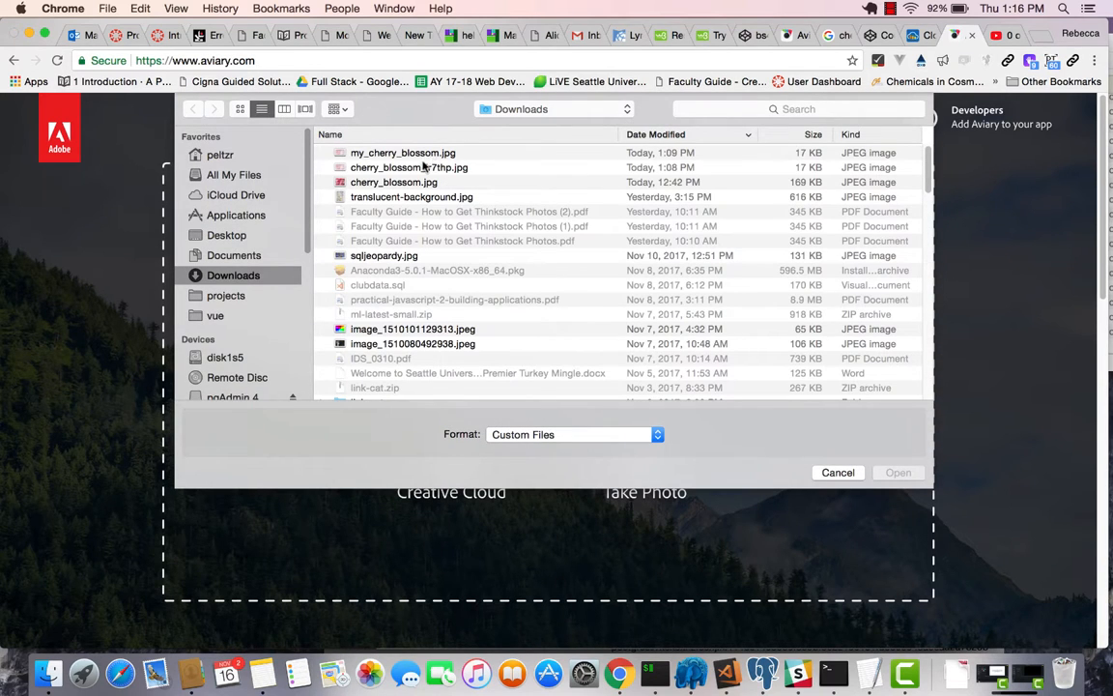
left_click(393, 181)
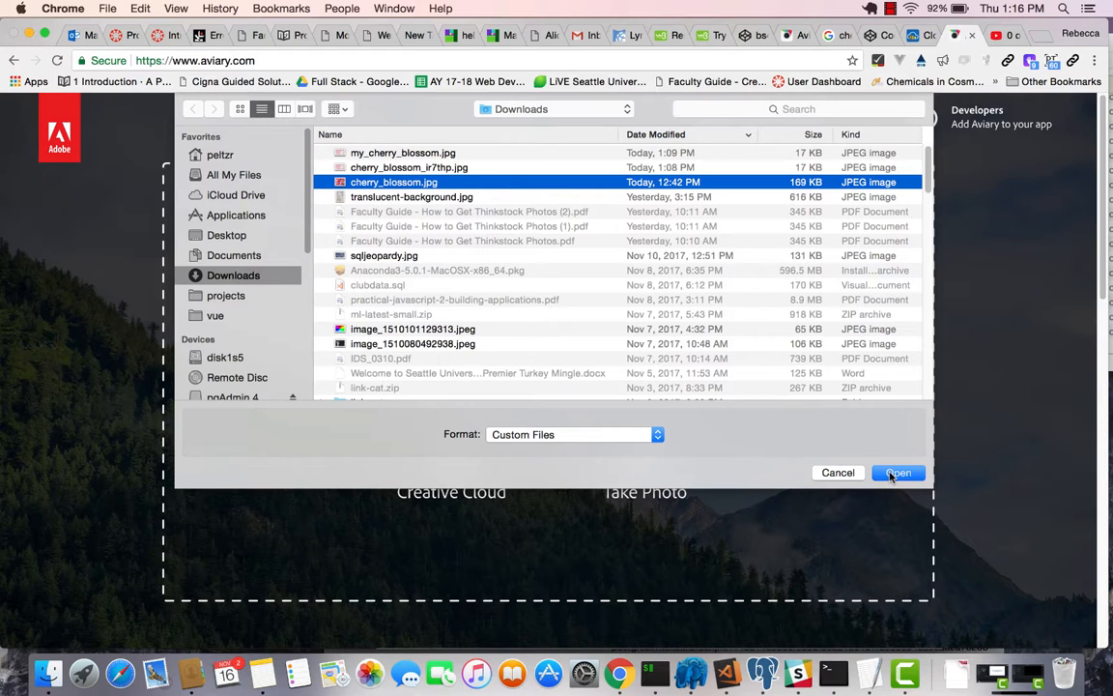
Step: Load cherry_blossom.jpg into the Photo Editor from the file dialog
left_click(897, 473)
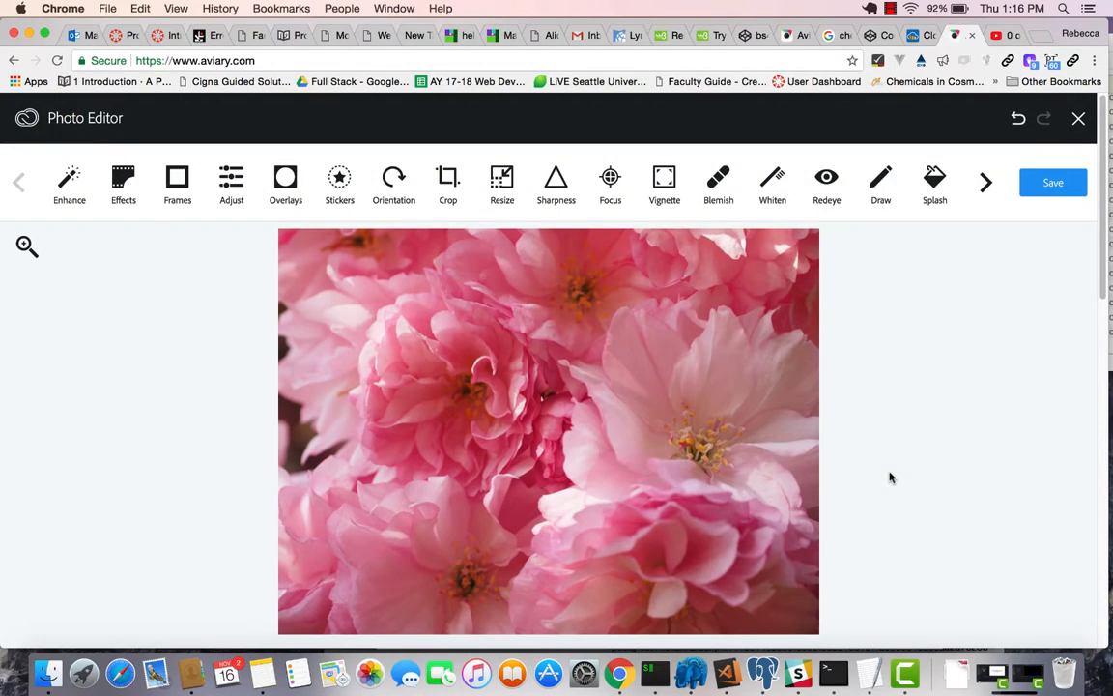
mouse_move(549, 406)
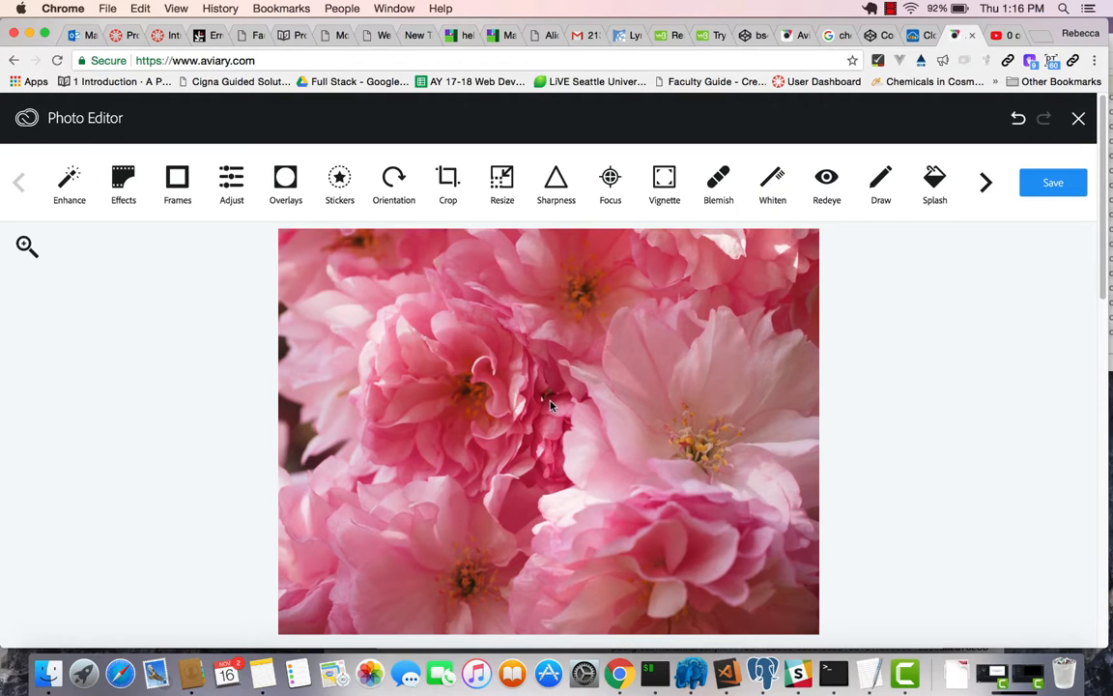
mouse_move(485, 216)
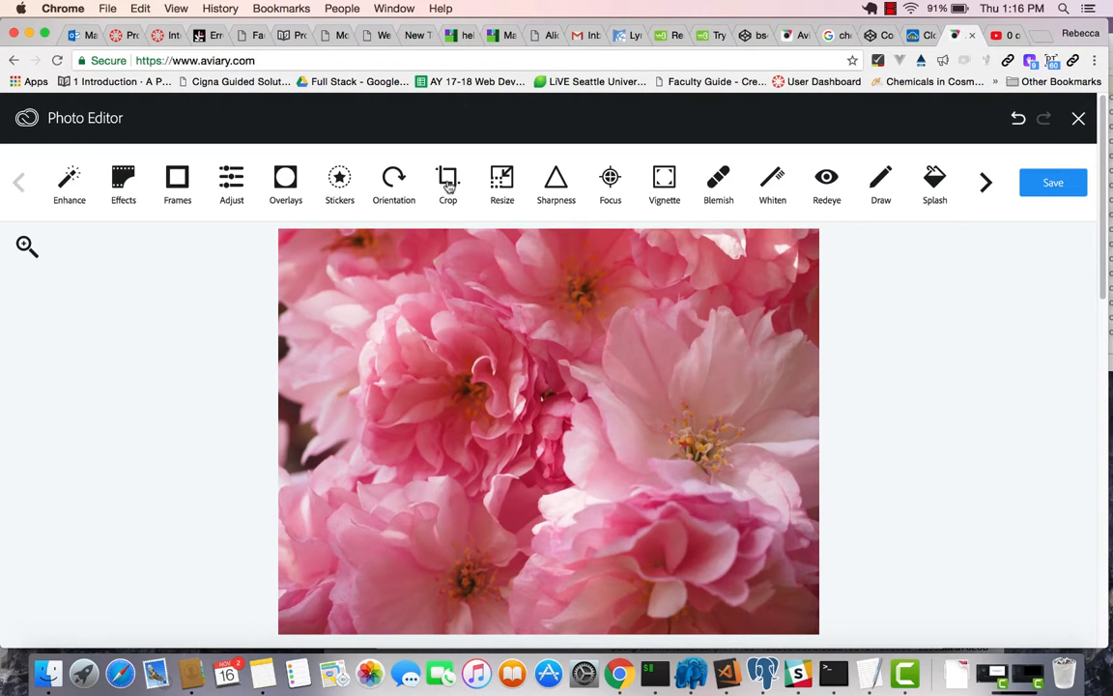
Step: Start cropping and drag the top-left handle inward to about 734×364
left_click(447, 184)
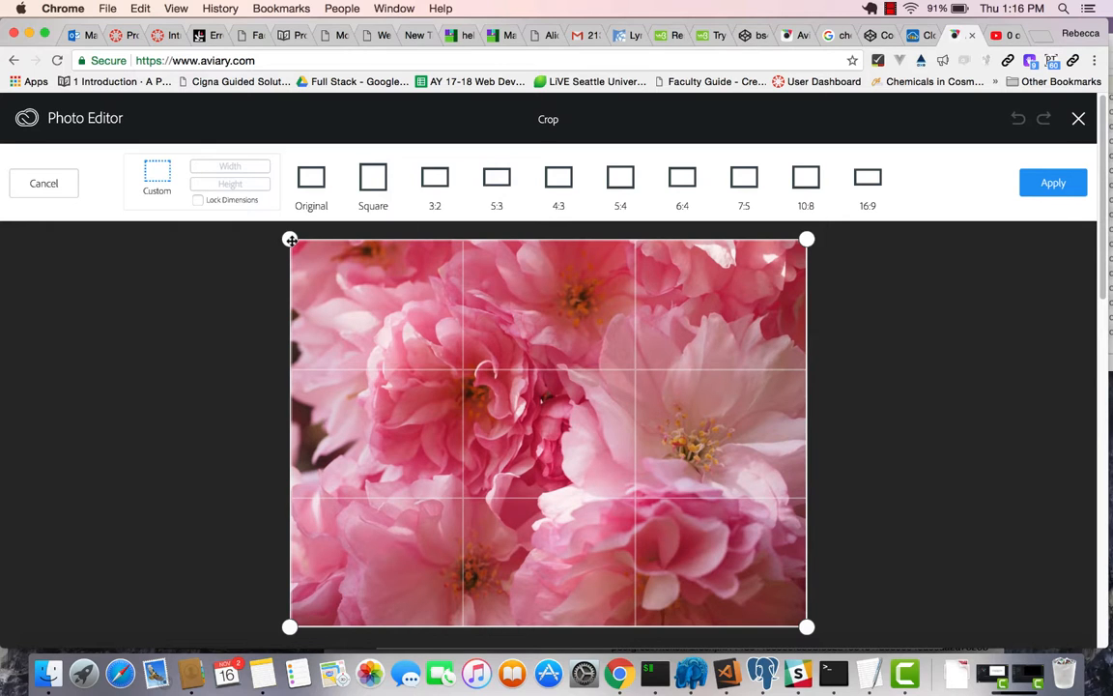
left_click_drag(290, 239, 318, 281)
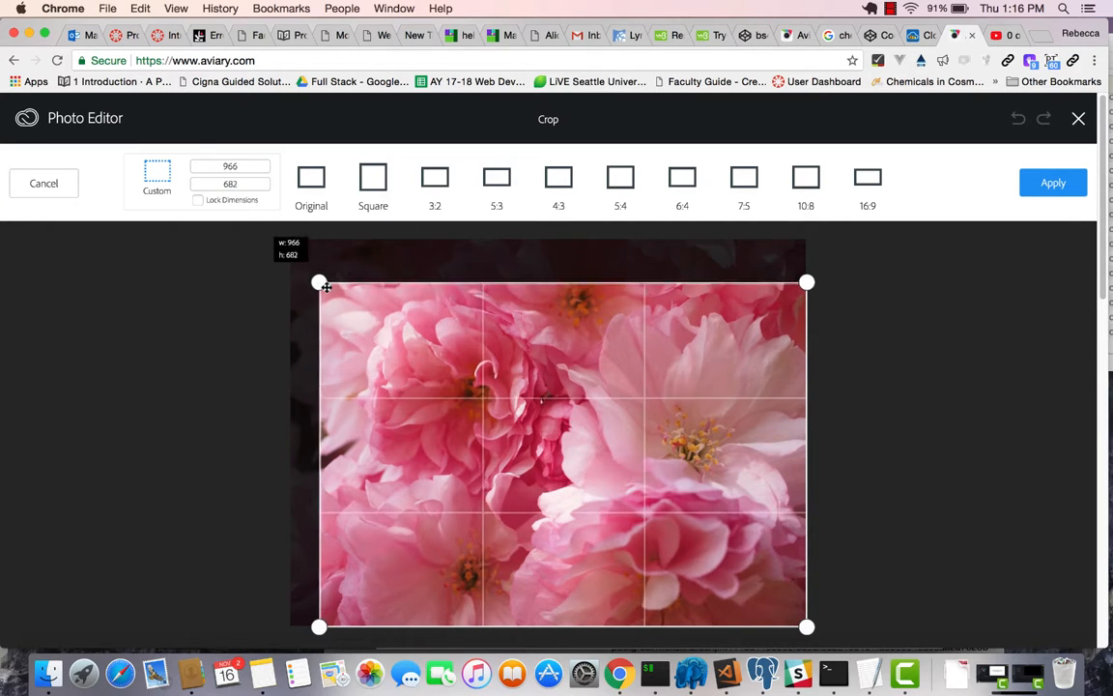
left_click_drag(319, 282, 358, 316)
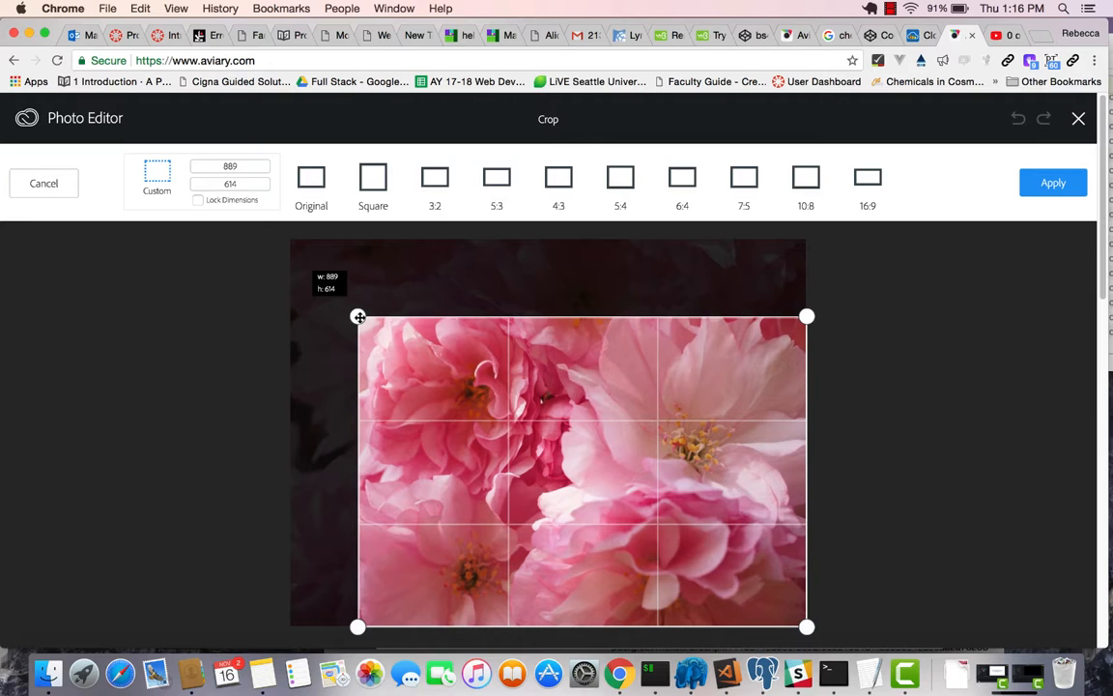
left_click_drag(357, 316, 383, 366)
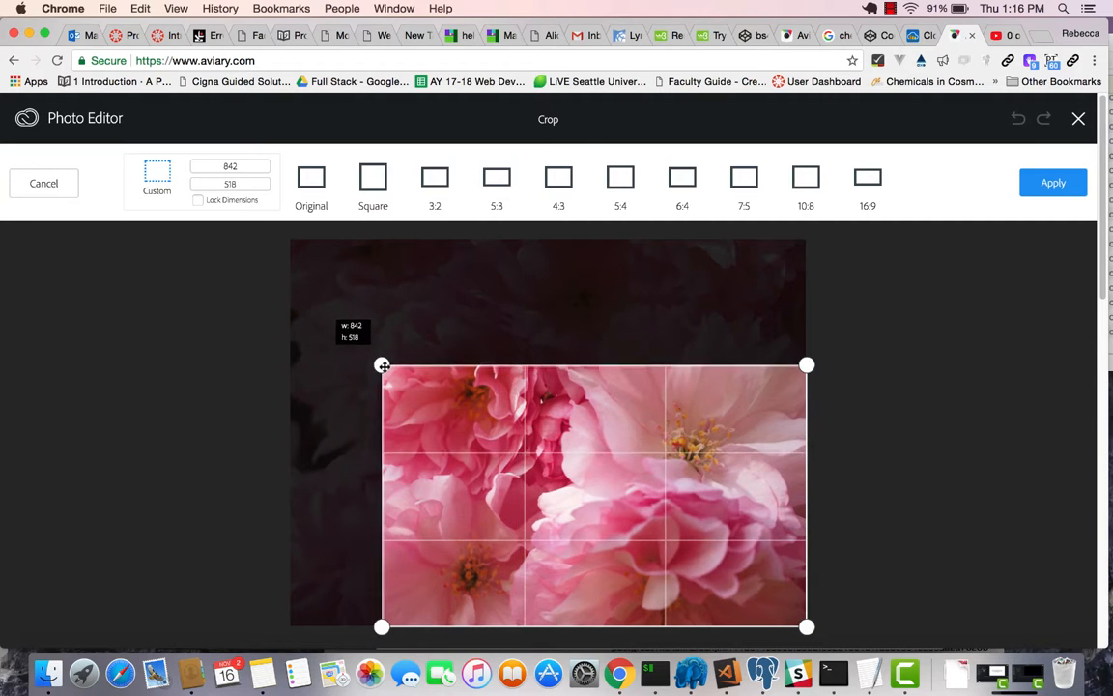
left_click_drag(384, 366, 417, 417)
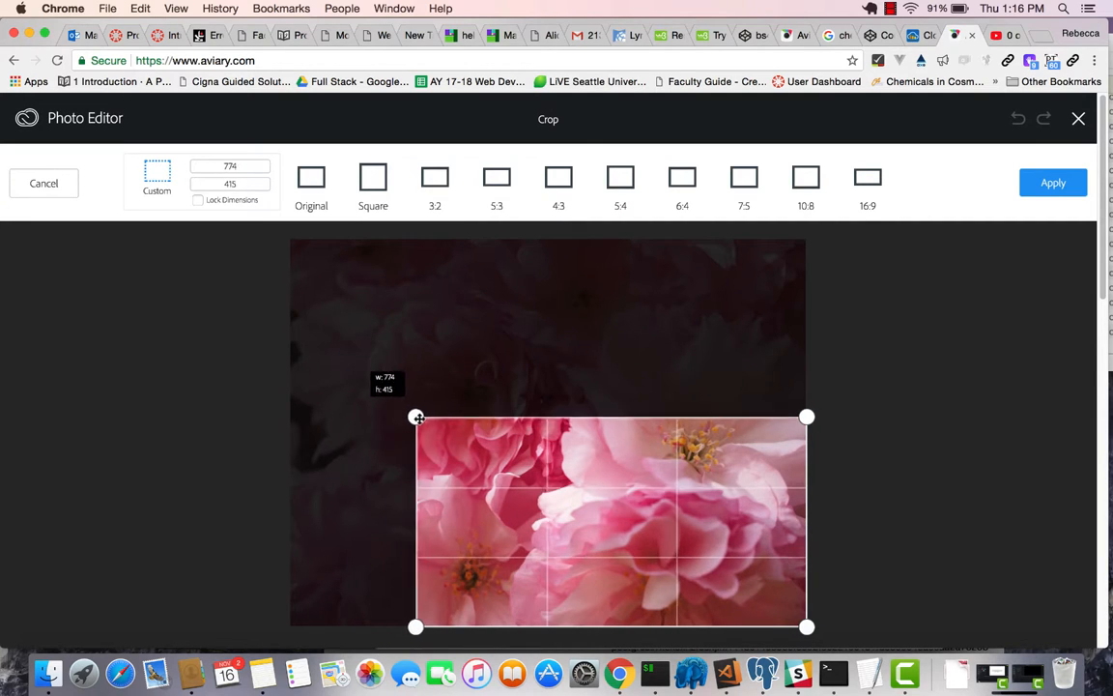
left_click_drag(415, 416, 436, 442)
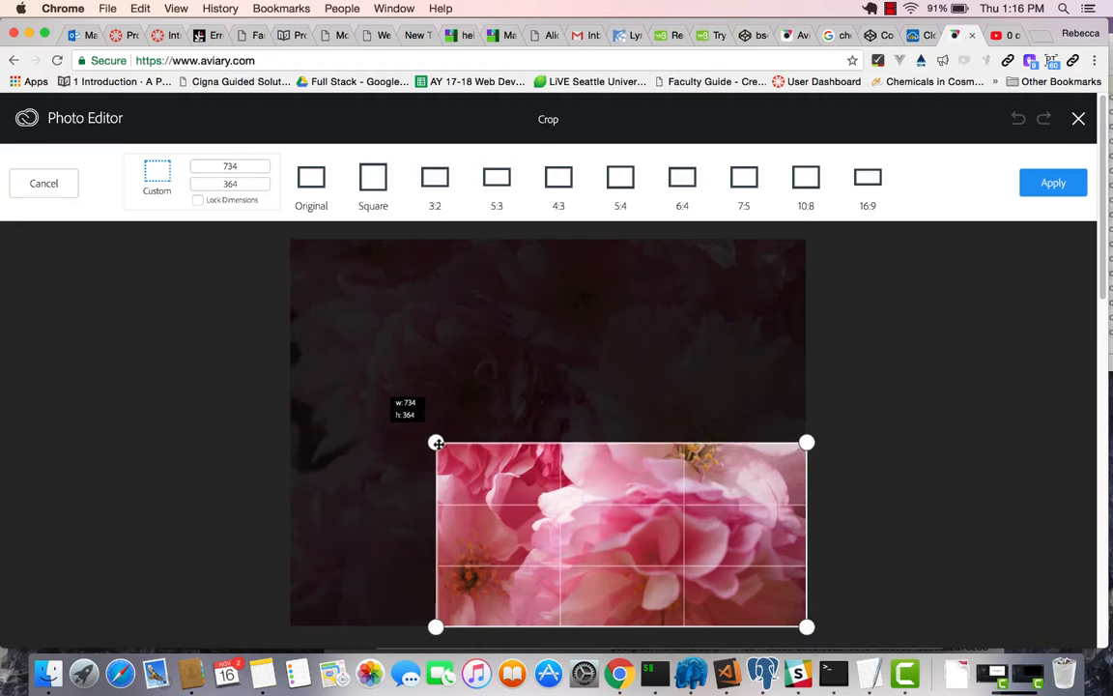
Step: Fine-tune the crop box to roughly 737×341 over the lower-right blossoms
left_click_drag(437, 443, 434, 440)
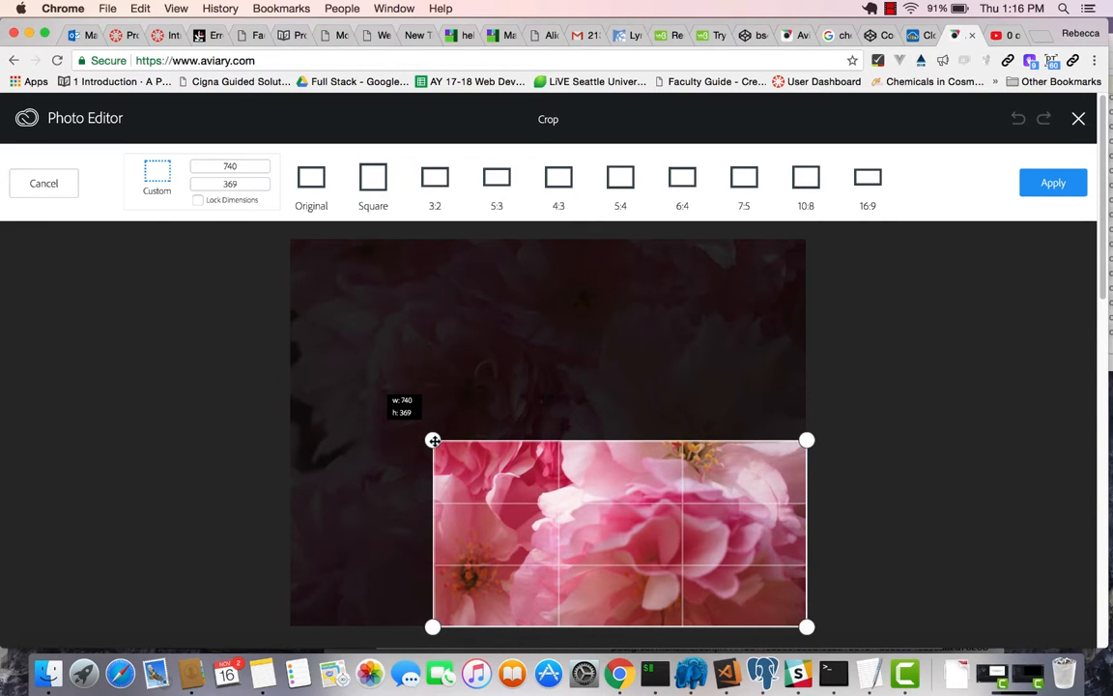
left_click_drag(433, 441, 440, 441)
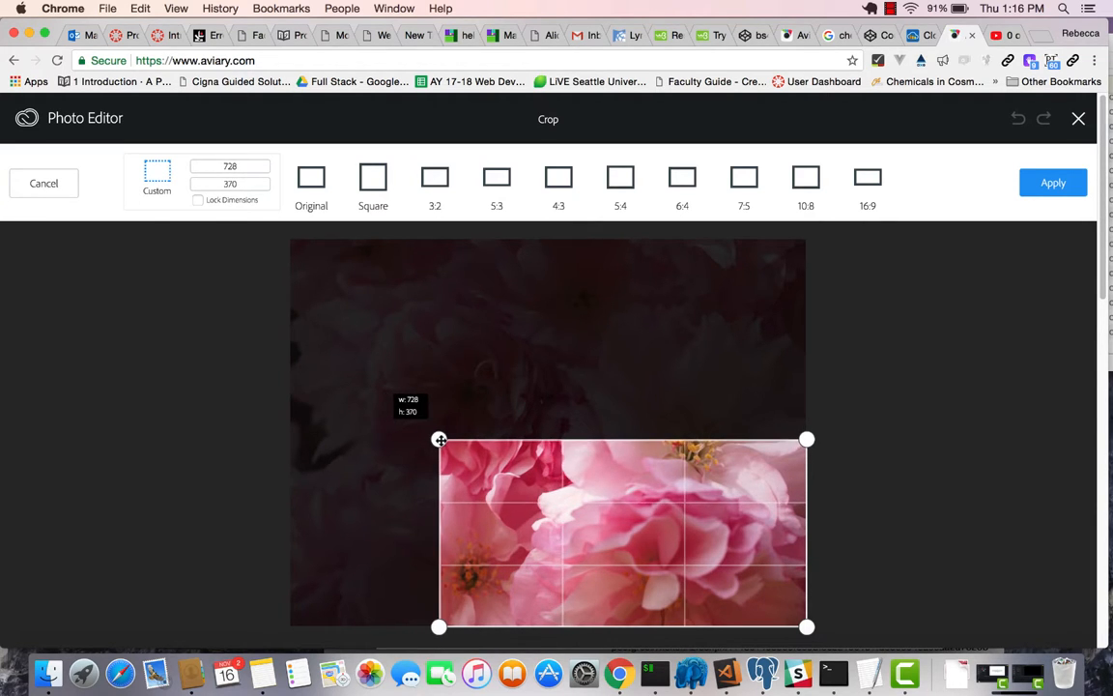
left_click_drag(439, 438, 425, 432)
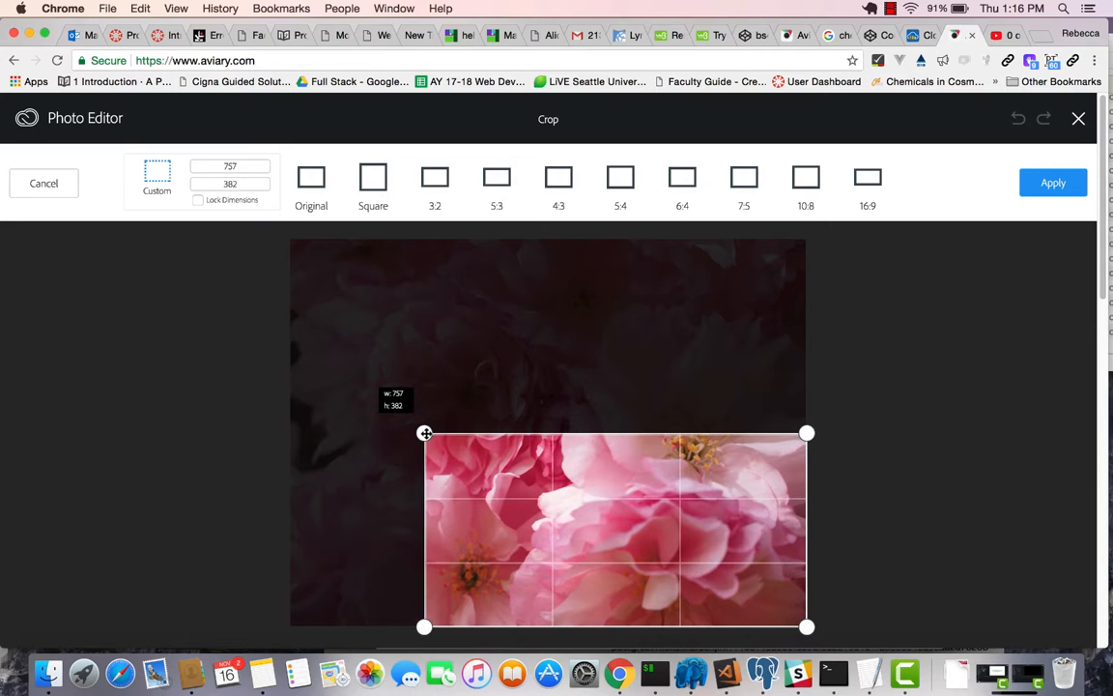
left_click_drag(425, 433, 429, 444)
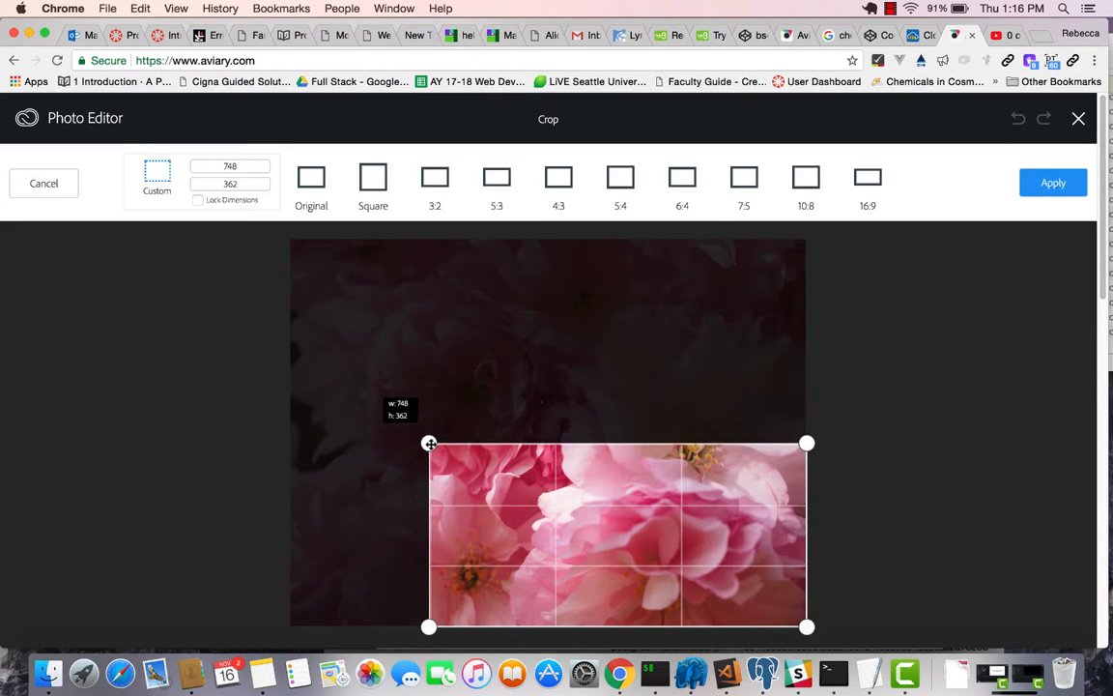
left_click_drag(429, 443, 432, 451)
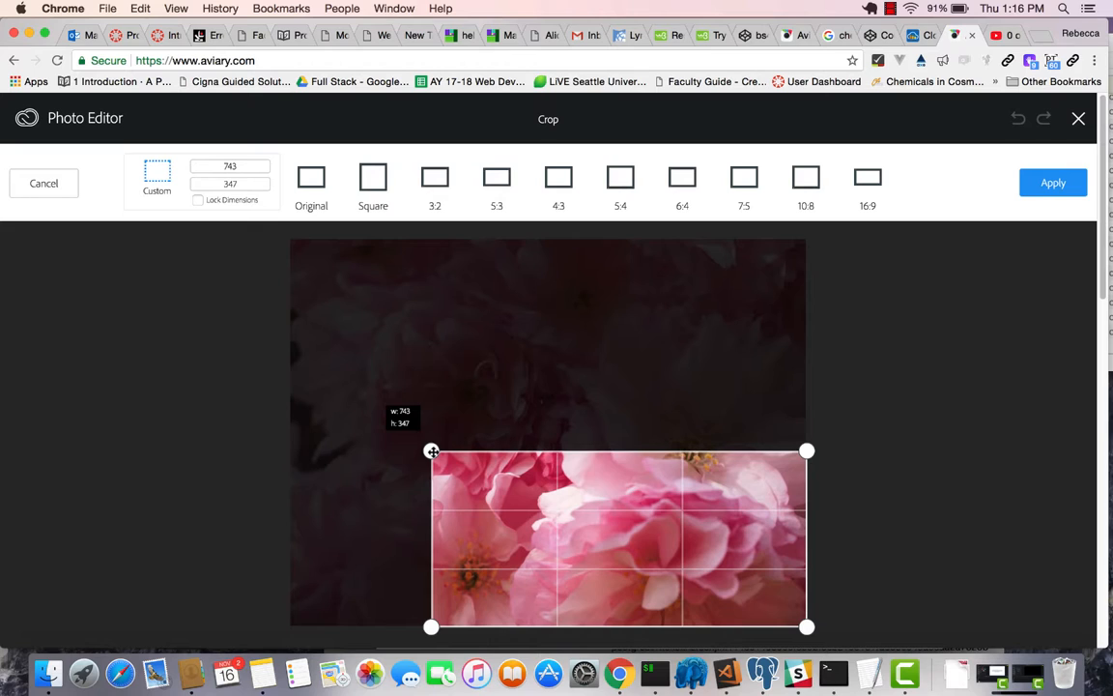
left_click_drag(431, 452, 435, 454)
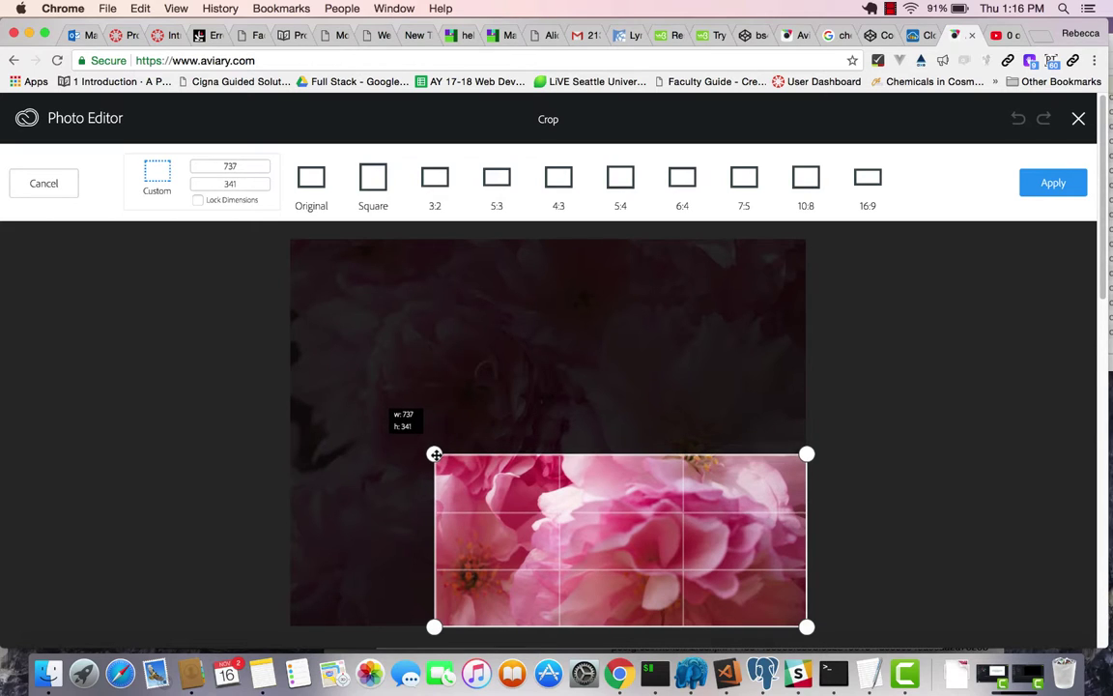
left_click_drag(435, 454, 432, 454)
type("400")
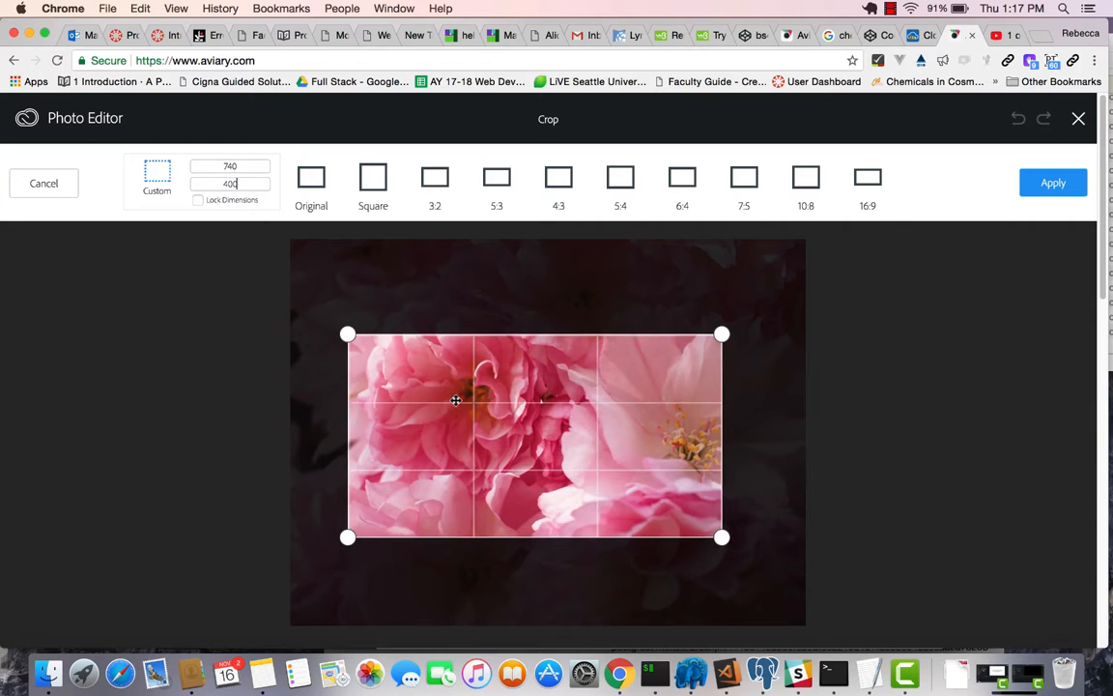
Step: Move the 740×400 crop box up and rightward to centre the pale pink blossom
left_click_drag(455, 400, 483, 377)
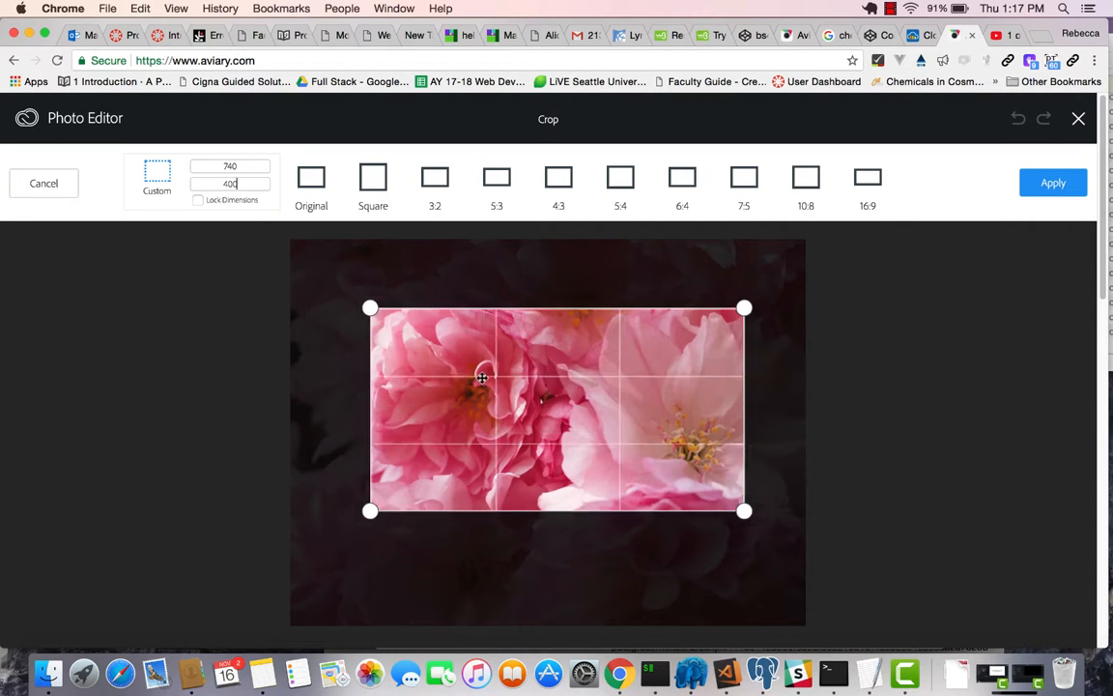
left_click_drag(483, 377, 532, 384)
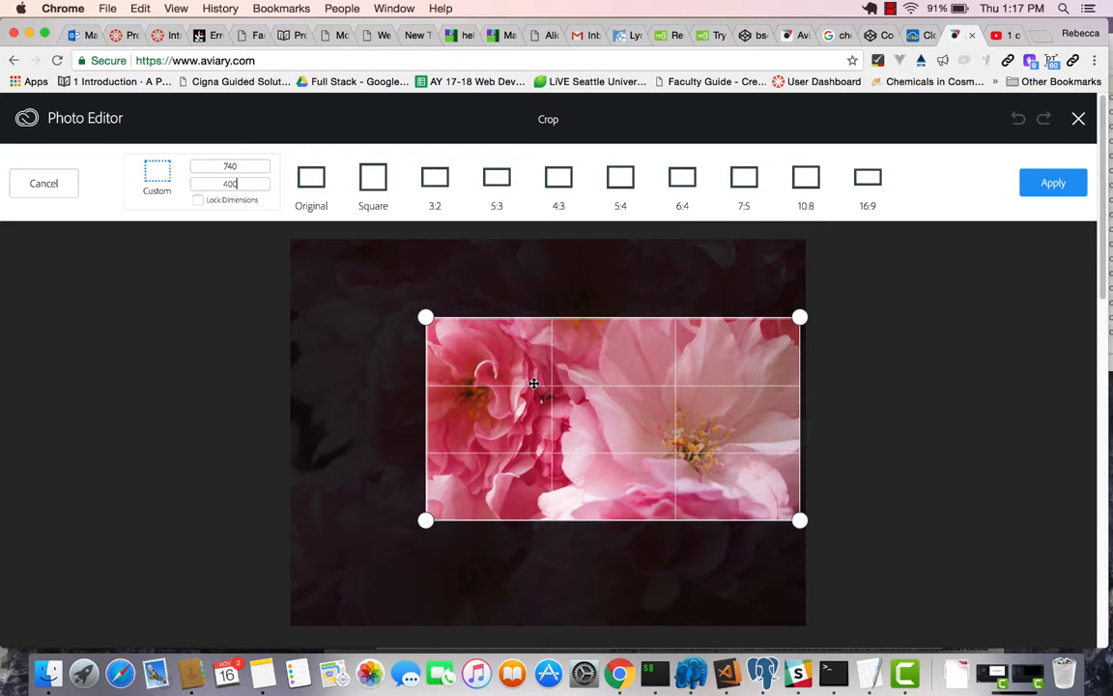
mouse_move(304, 237)
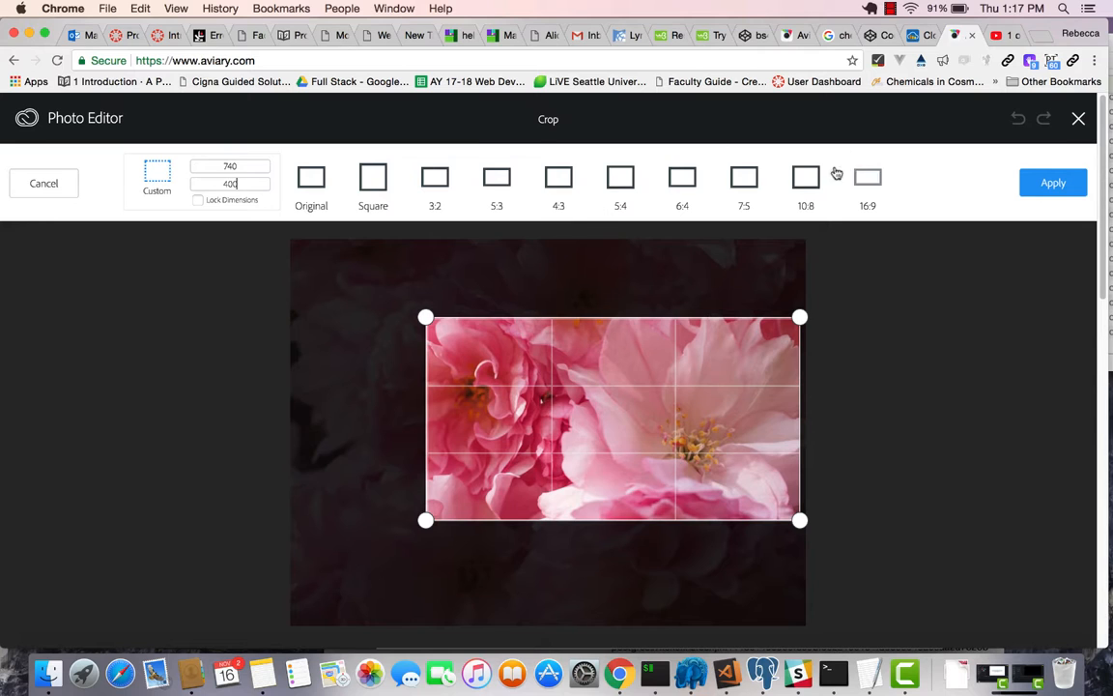
mouse_move(906, 208)
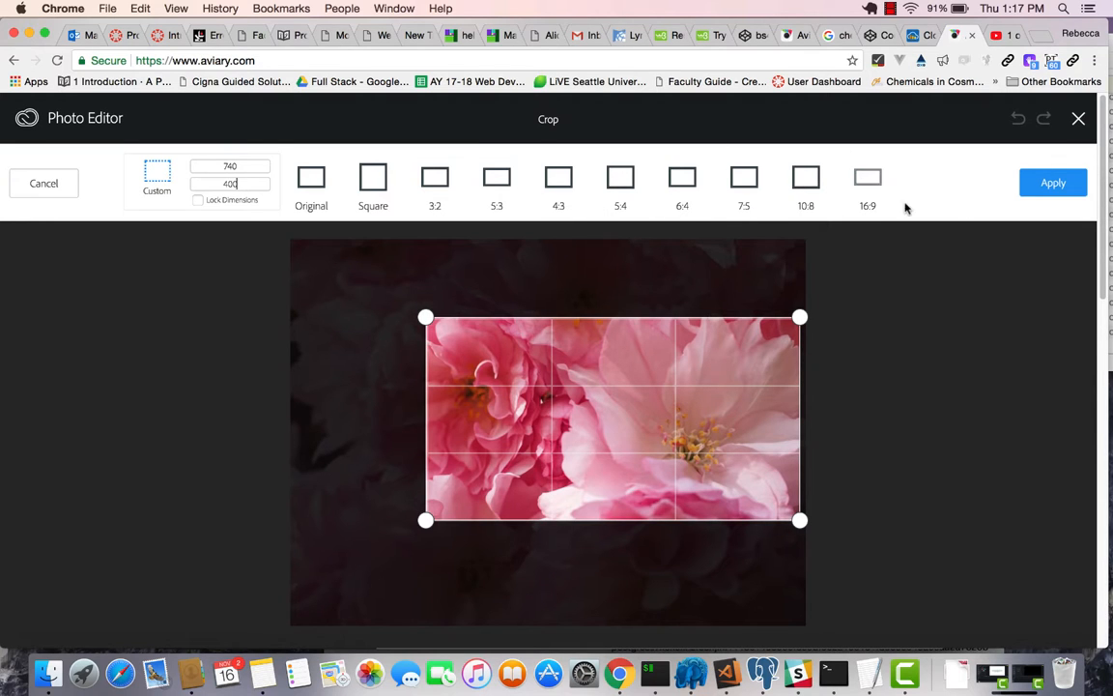
Step: Apply the 740×400 crop, save the edit, and download the result as PNG
left_click(1053, 182)
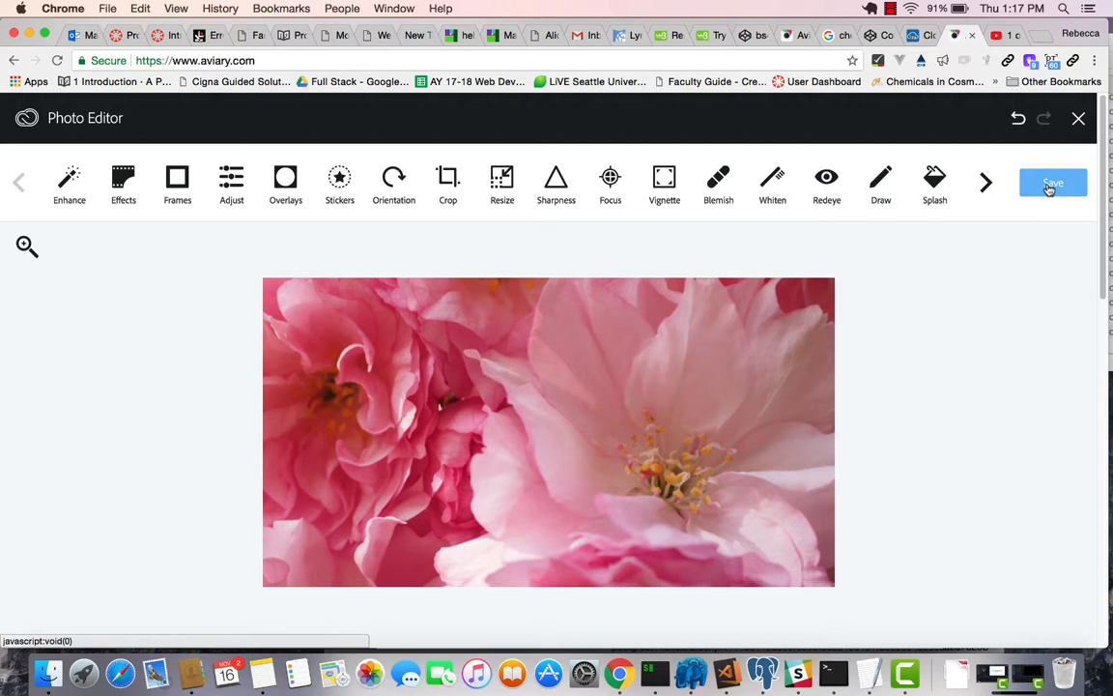
left_click(1052, 184)
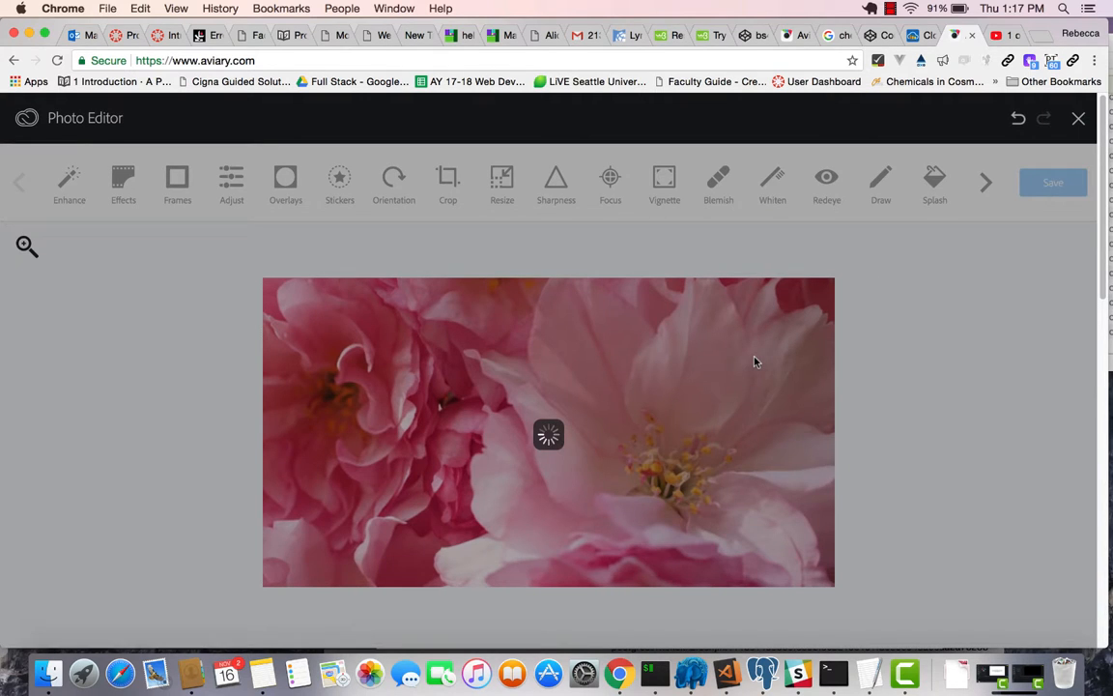
left_click(1053, 182)
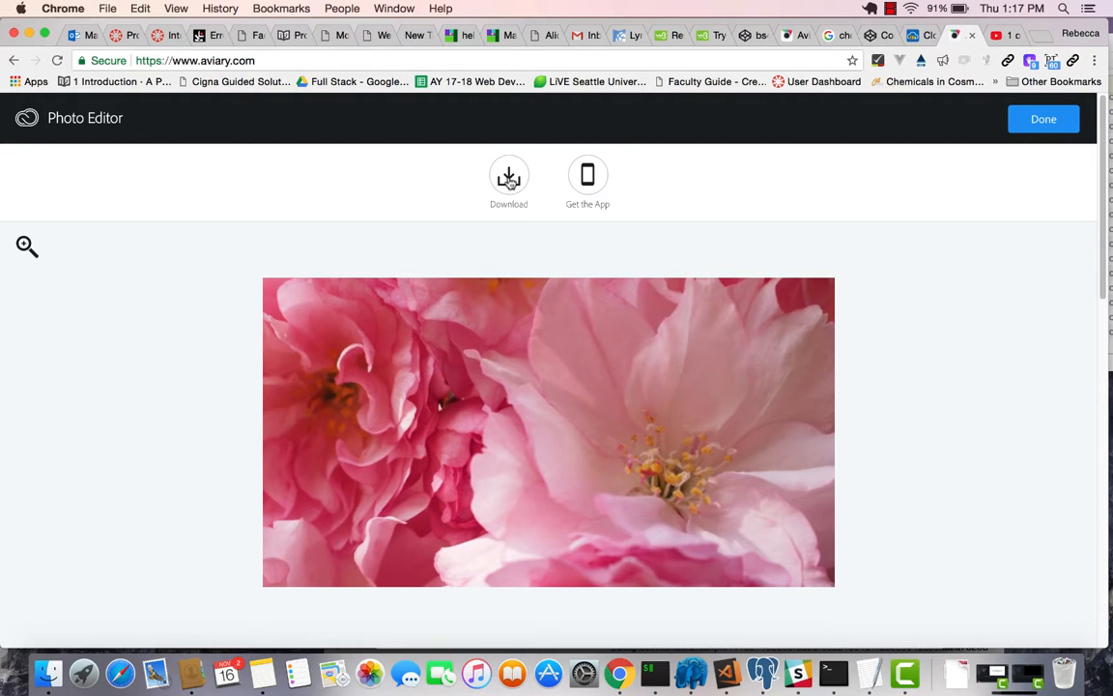
left_click(509, 176)
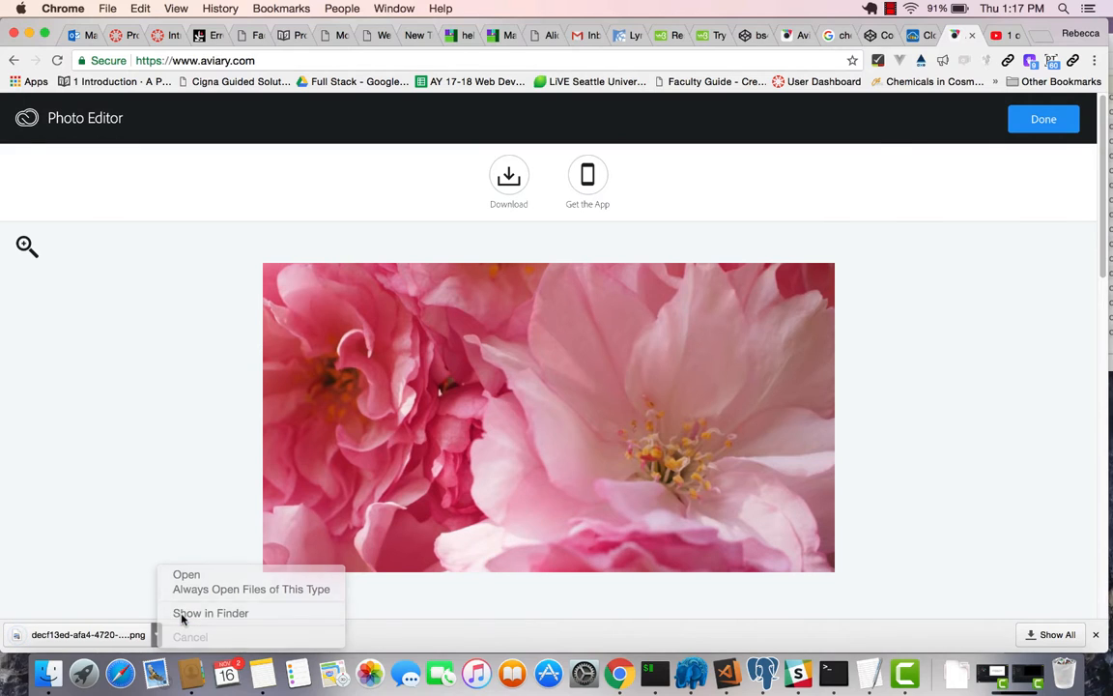
Step: Reveal the cropped PNG in Downloads, view it in Preview, then close Preview
left_click(210, 612)
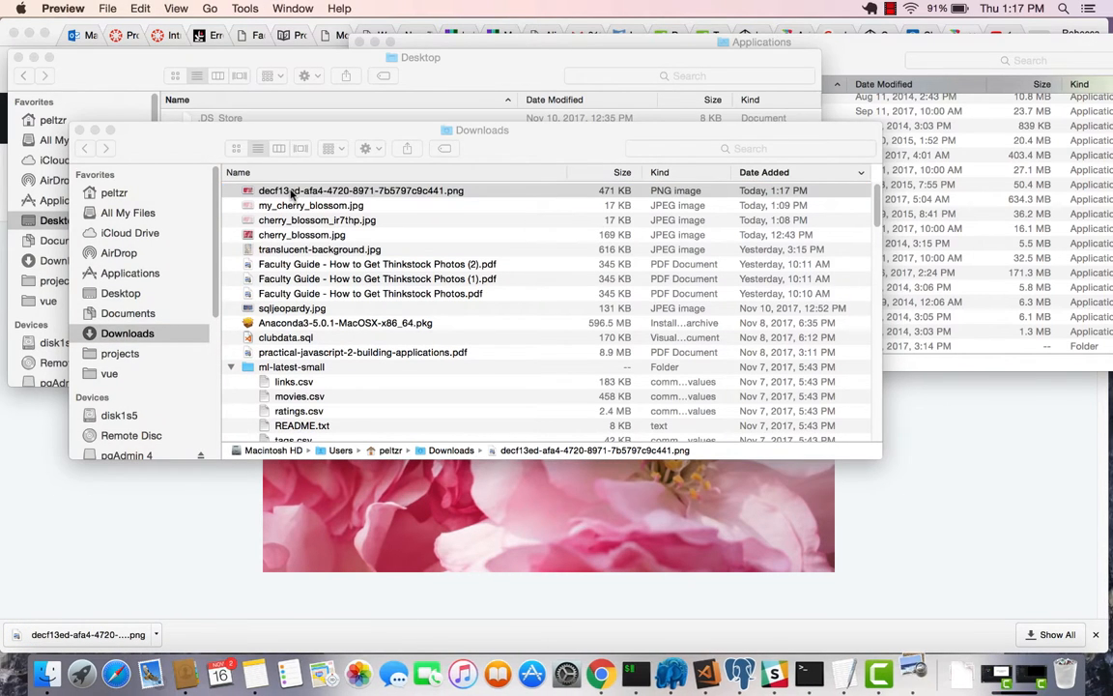
double_click(361, 190)
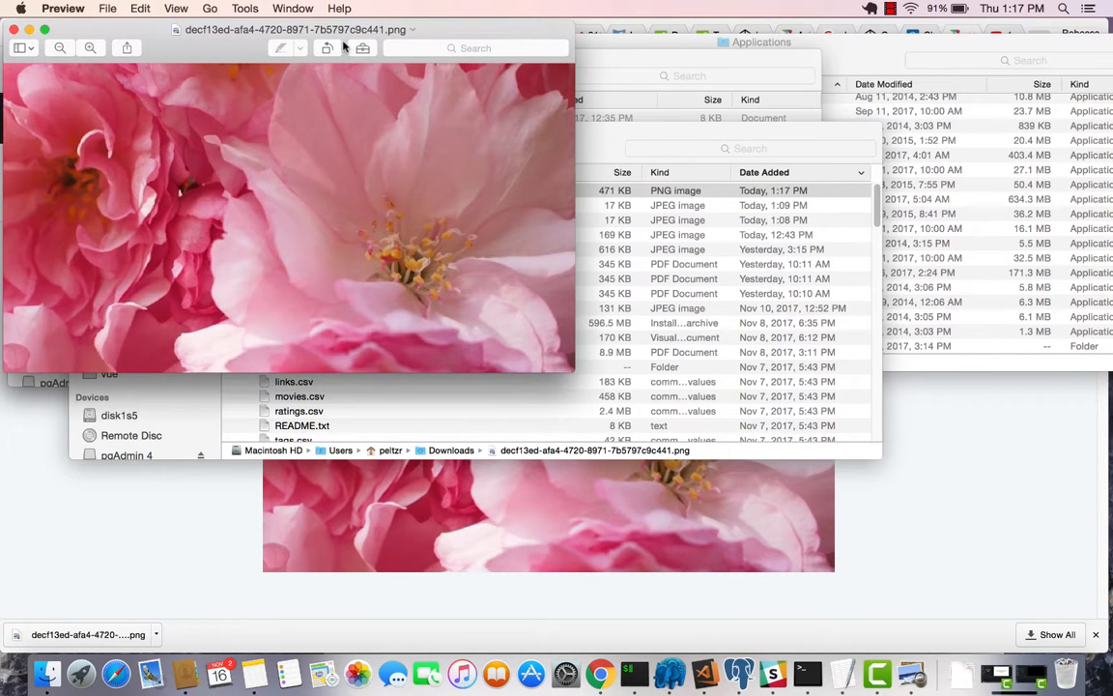
mouse_move(421, 153)
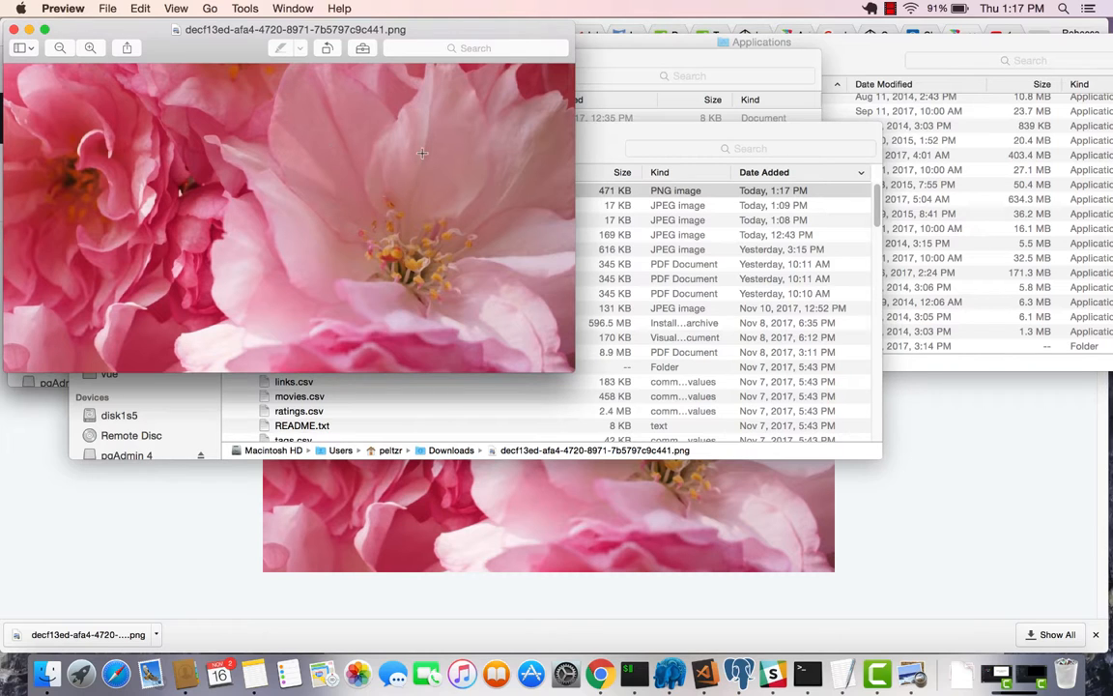
left_click(29, 33)
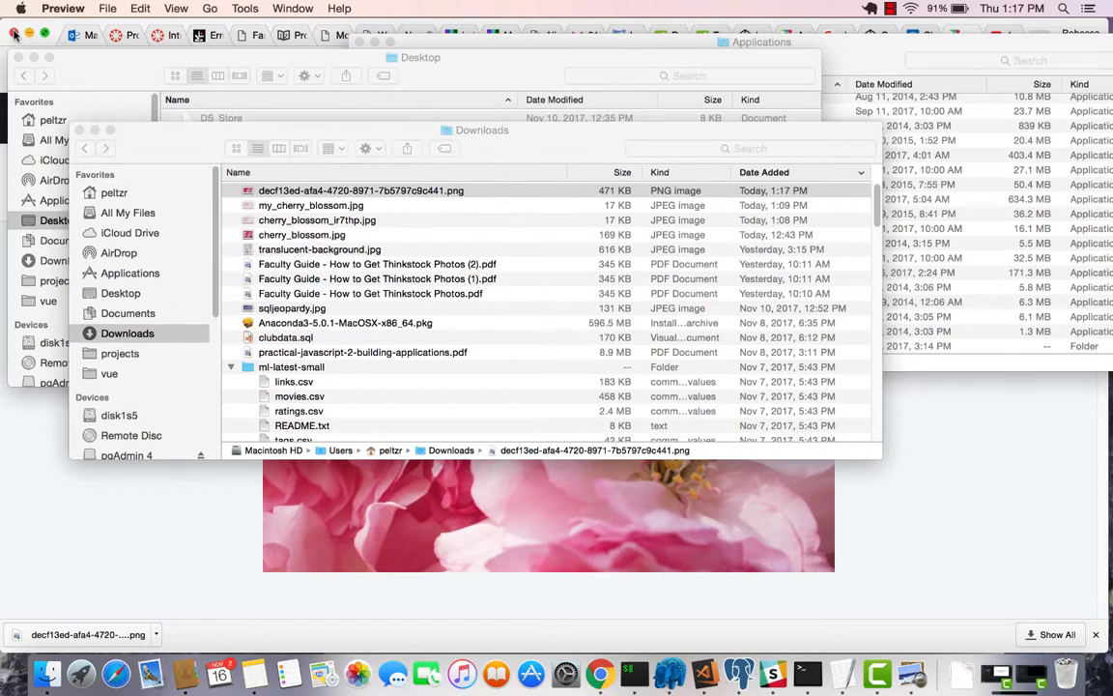